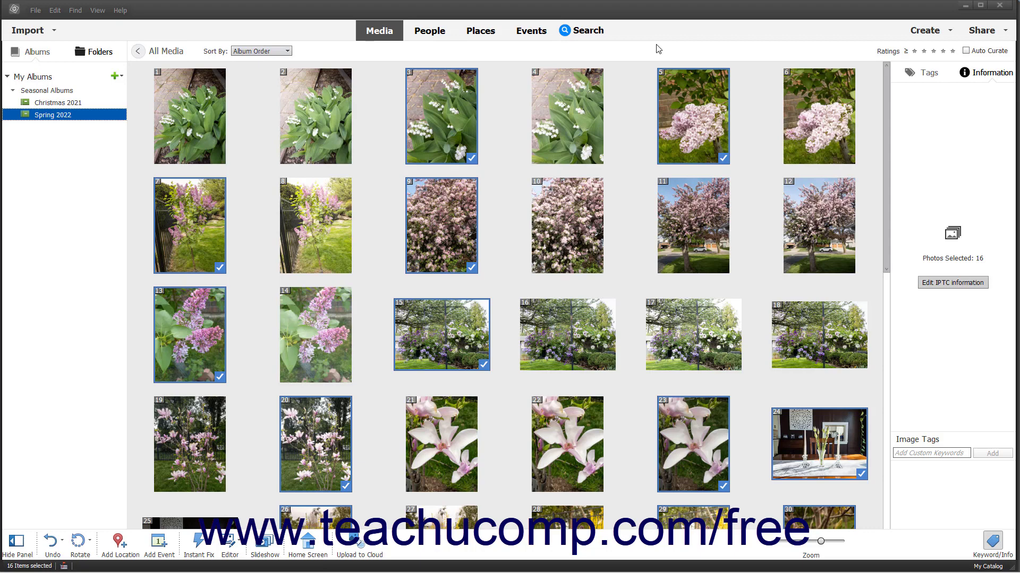
mouse_move(671, 68)
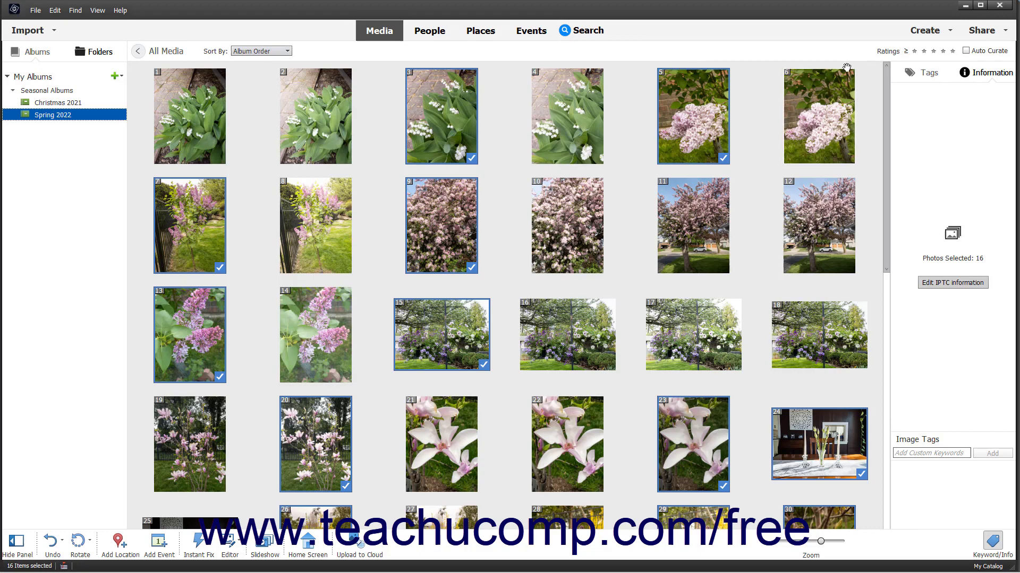
mouse_move(926, 31)
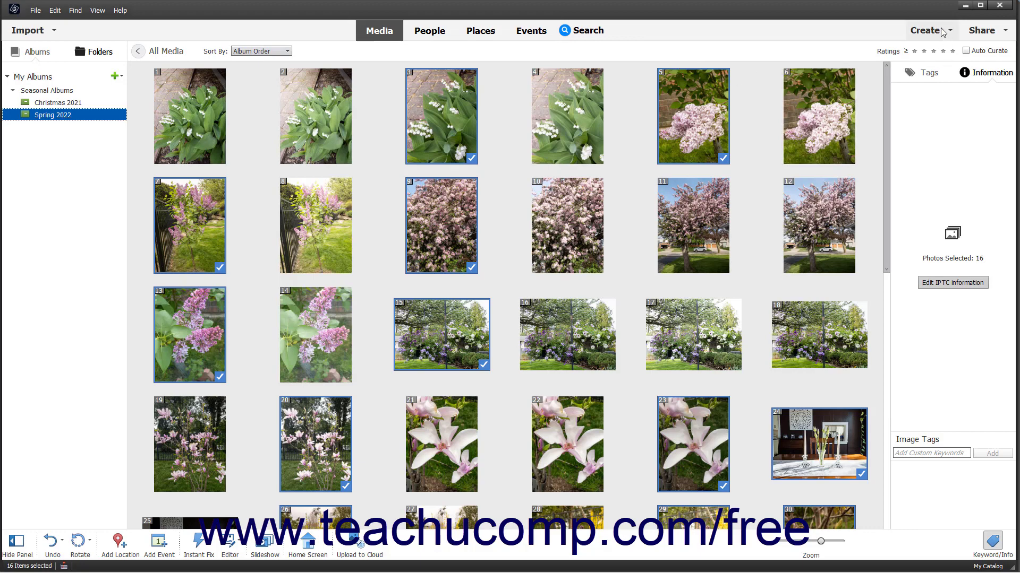
Step: Show the Create project list for the 16 selected Spring 2022 photos
left_click(929, 29)
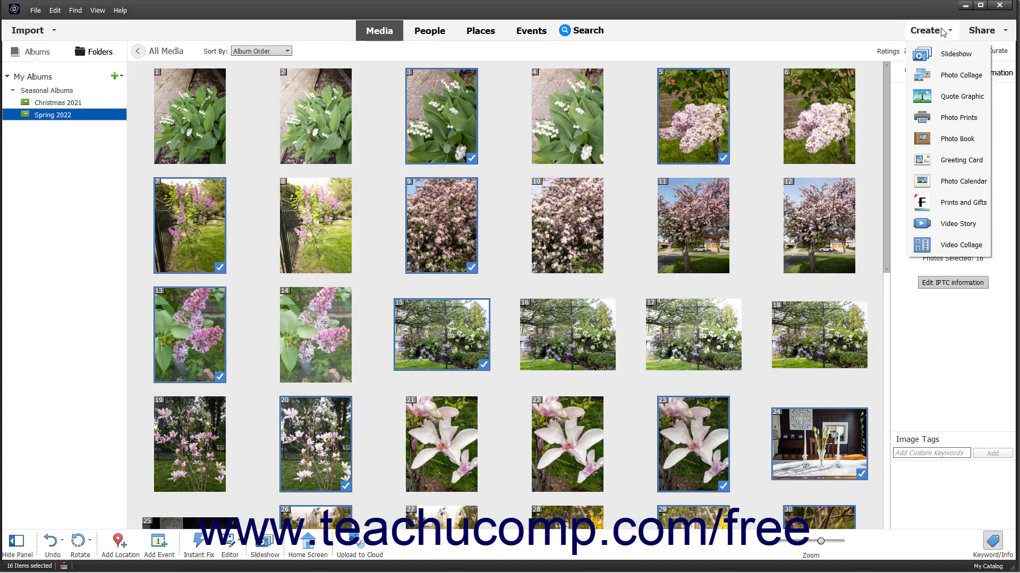
mouse_move(955, 54)
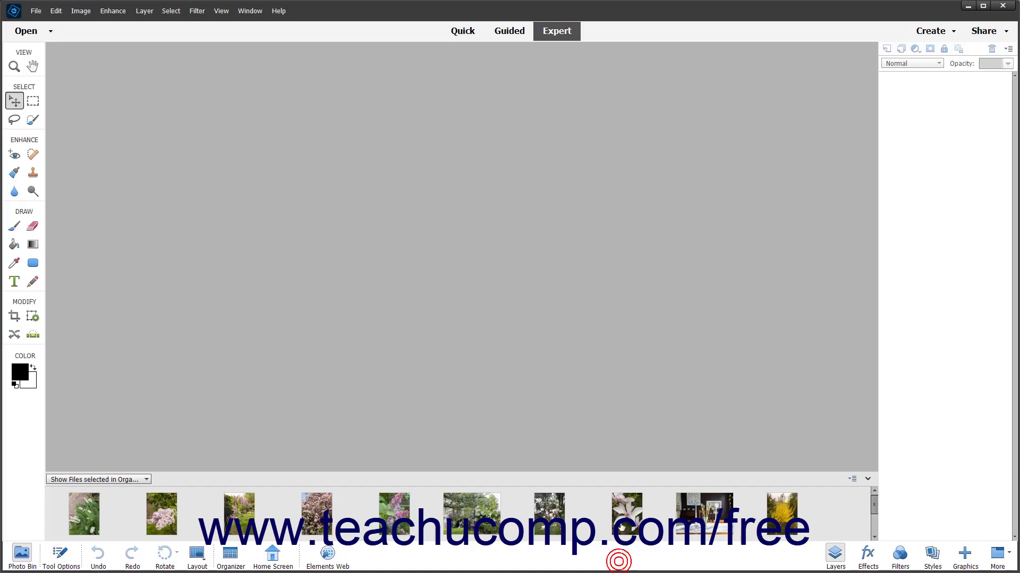
mouse_move(615, 308)
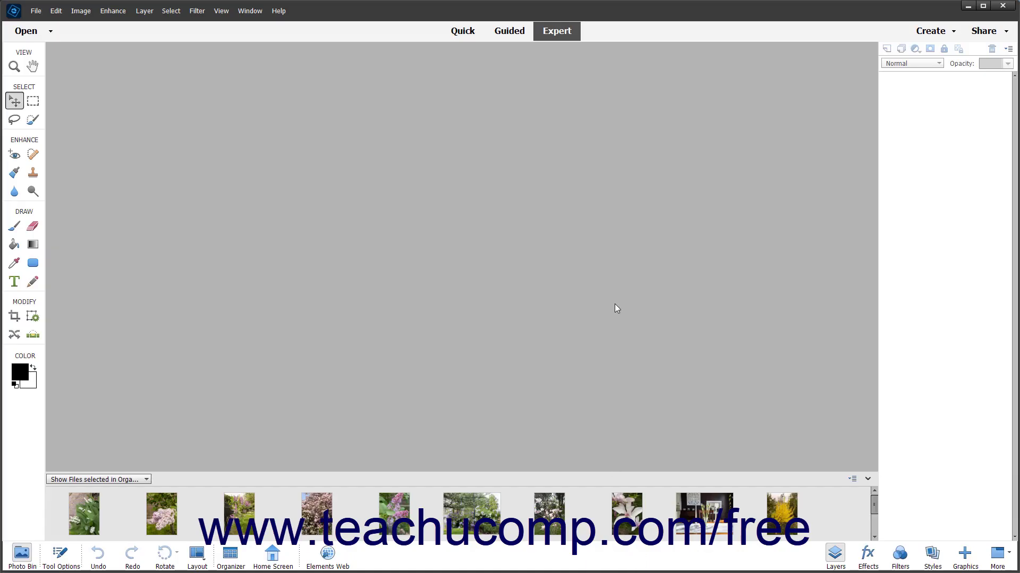
mouse_move(124, 504)
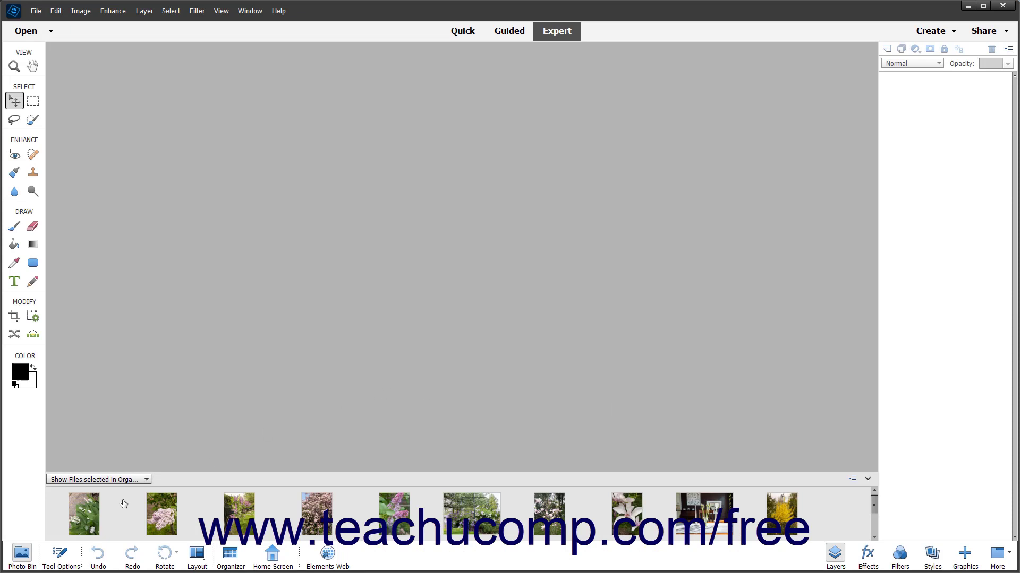
mouse_move(569, 347)
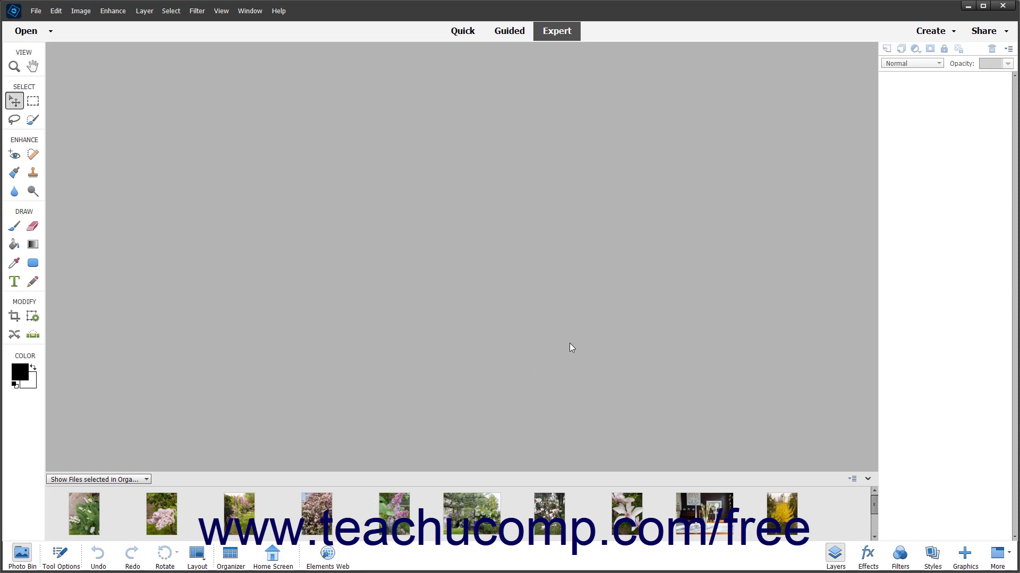
mouse_move(931, 30)
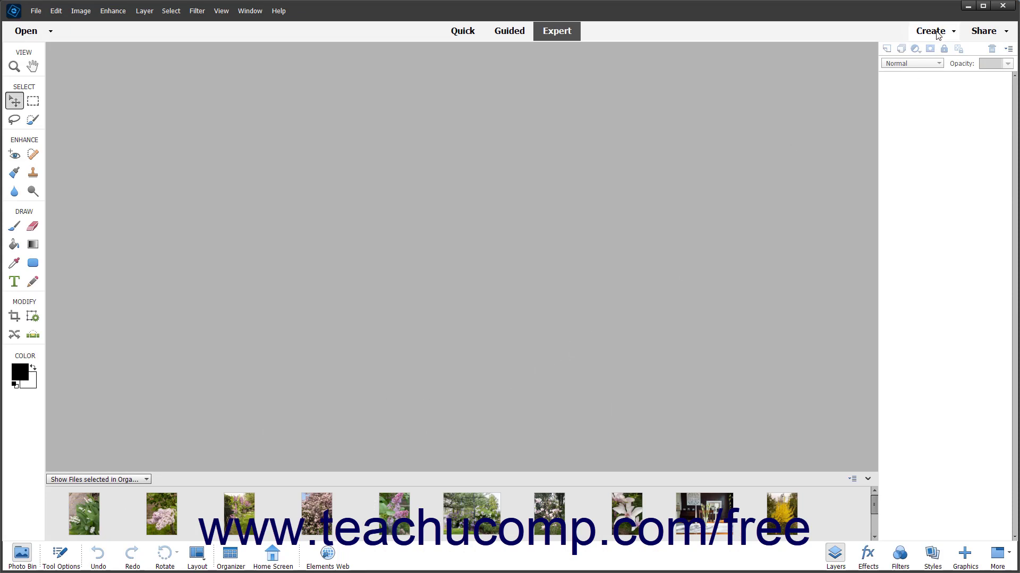
Step: Review the Editor's Create projects, then hide the Editor to return to the Organizer
left_click(930, 30)
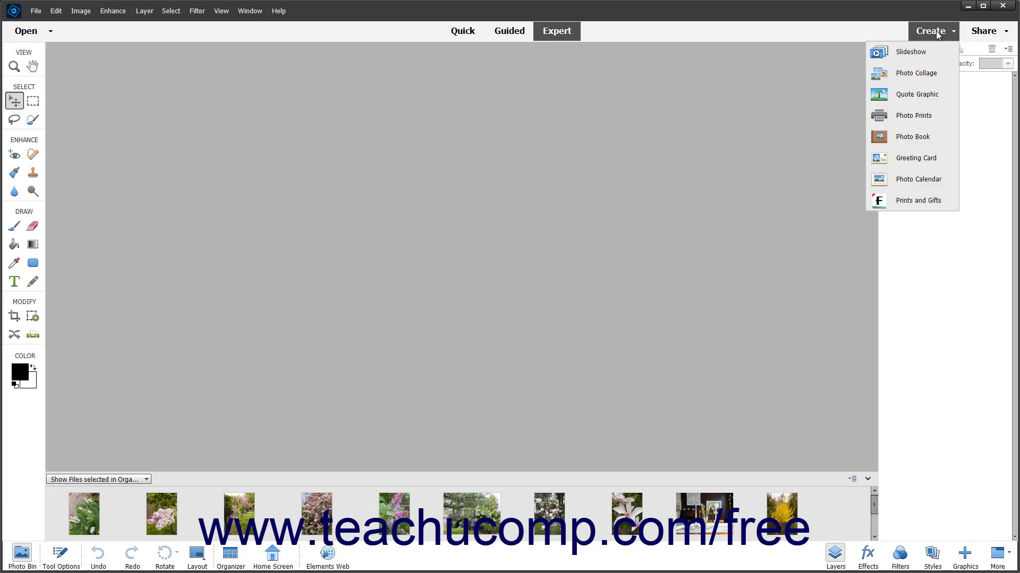
mouse_move(910, 50)
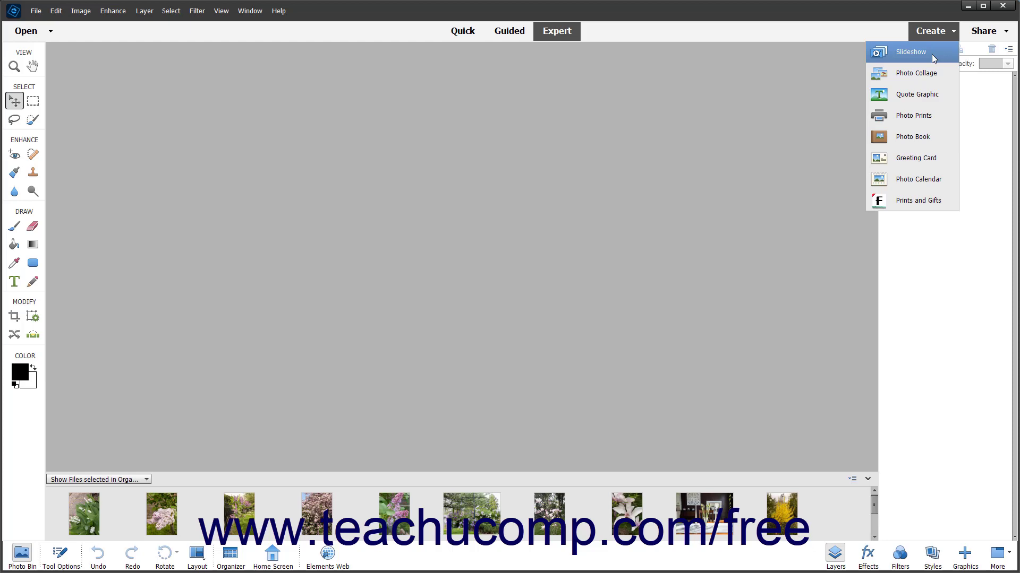
mouse_move(935, 50)
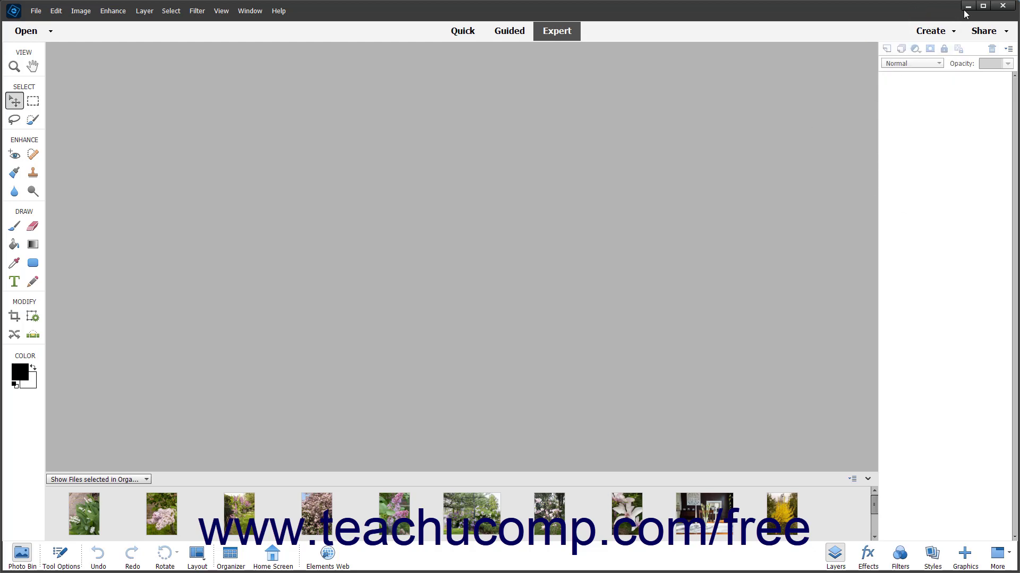
left_click(229, 555)
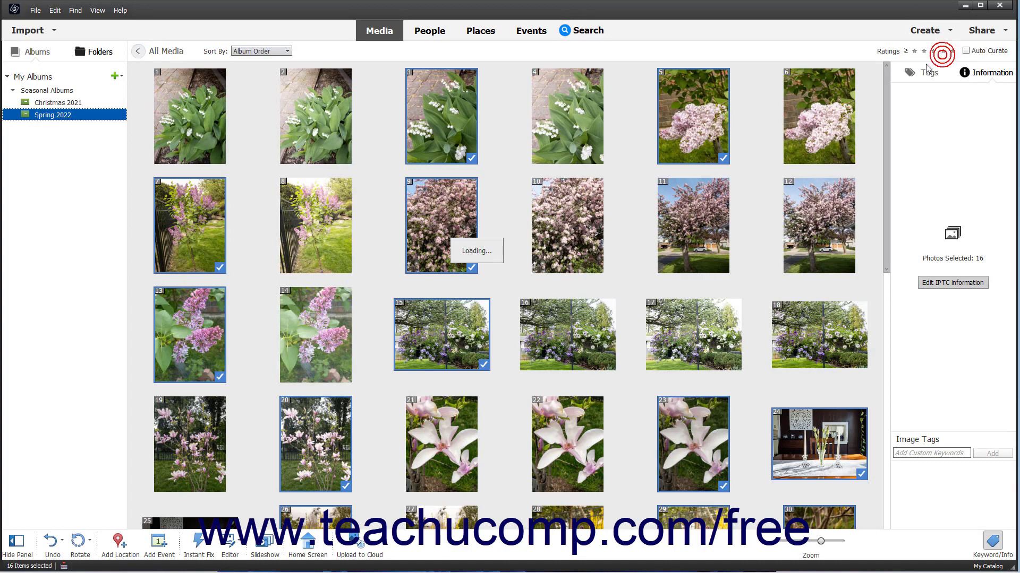
Step: Generate a slideshow from the 16 spring photos and let its preview play
left_click(264, 545)
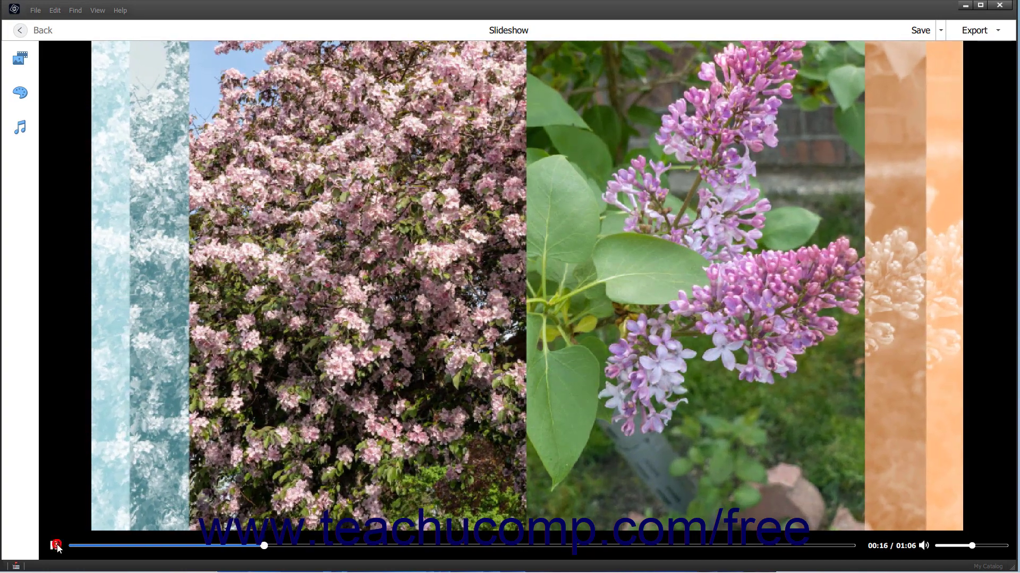
Step: Pause and resume the preview, then replay the slideshow from its beginning and pause it
left_click(56, 546)
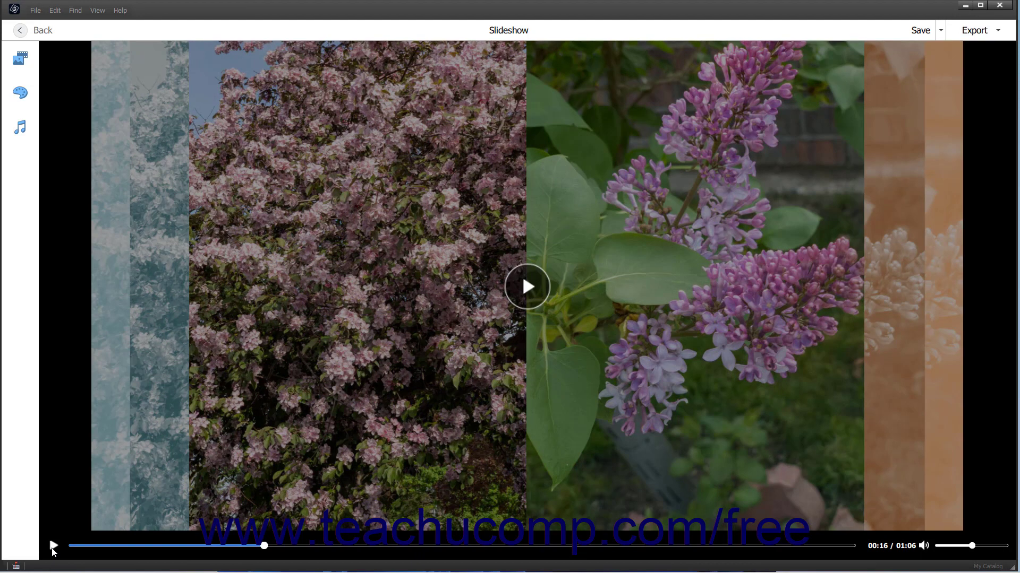
left_click(525, 287)
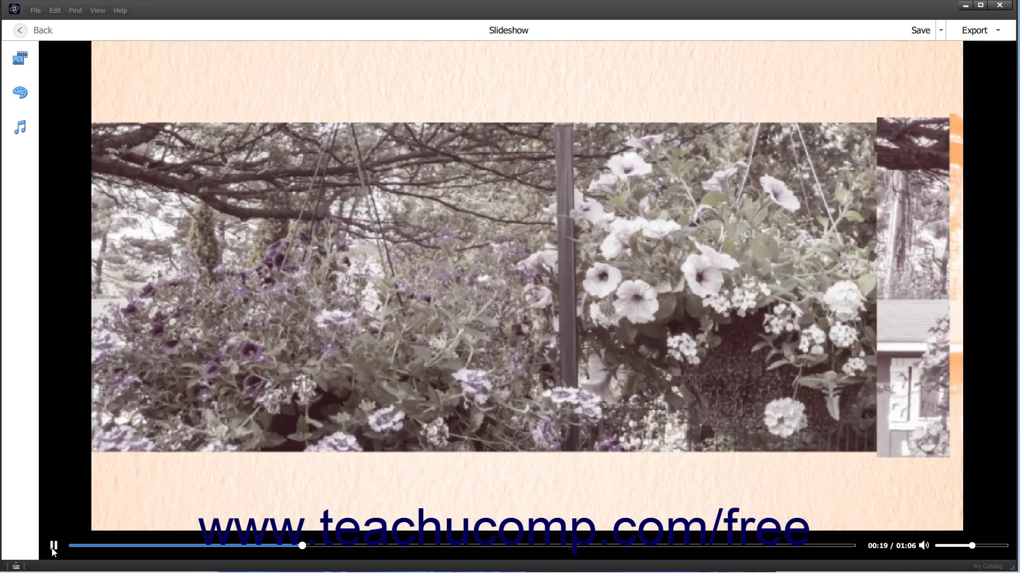
left_click(53, 545)
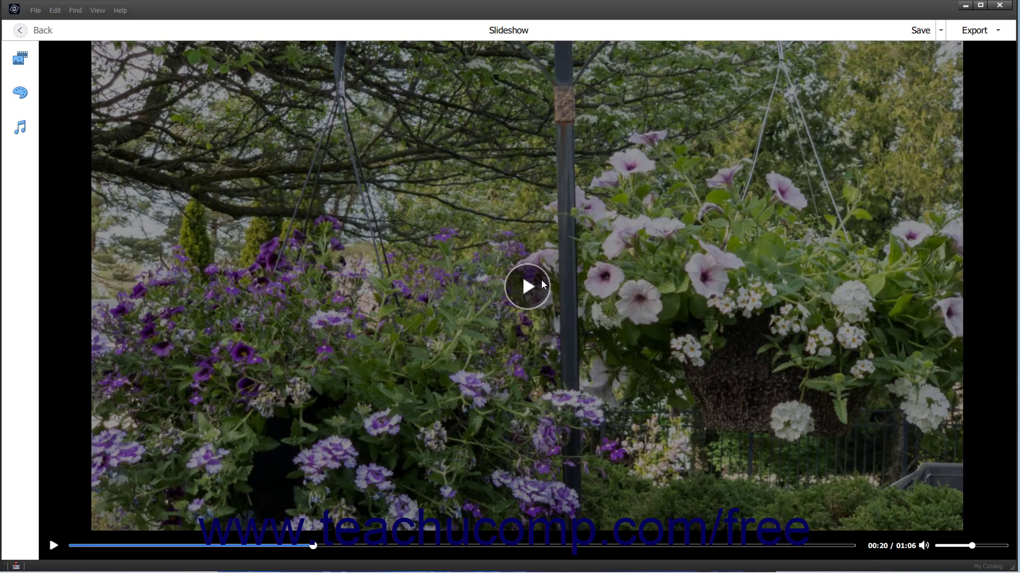
mouse_move(19, 59)
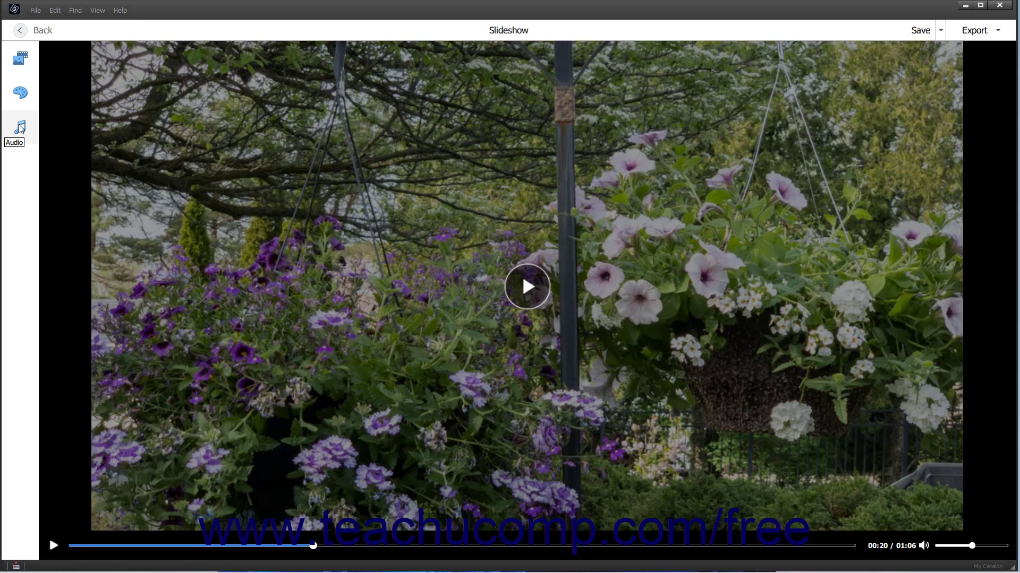
left_click(20, 127)
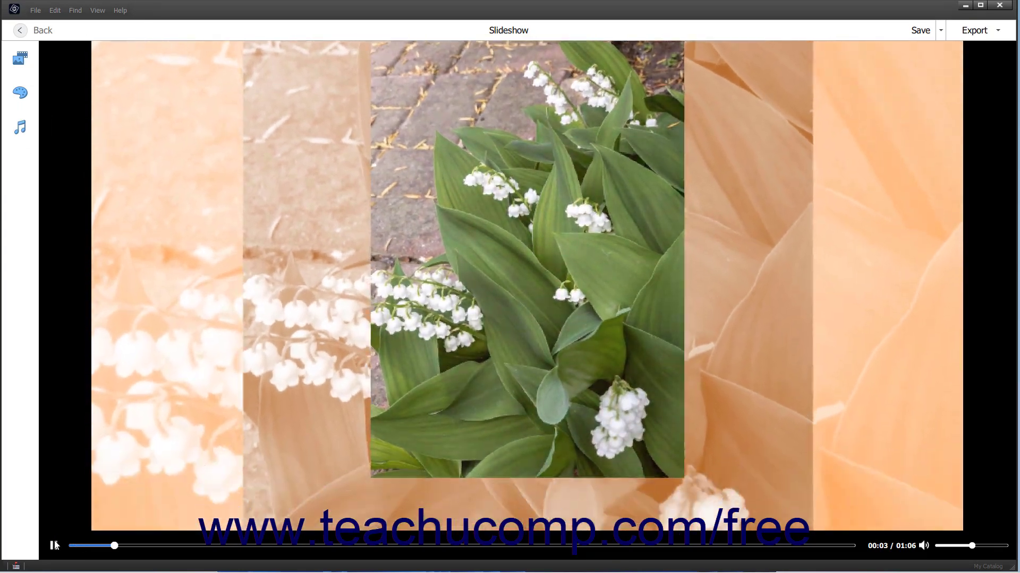
left_click(920, 30)
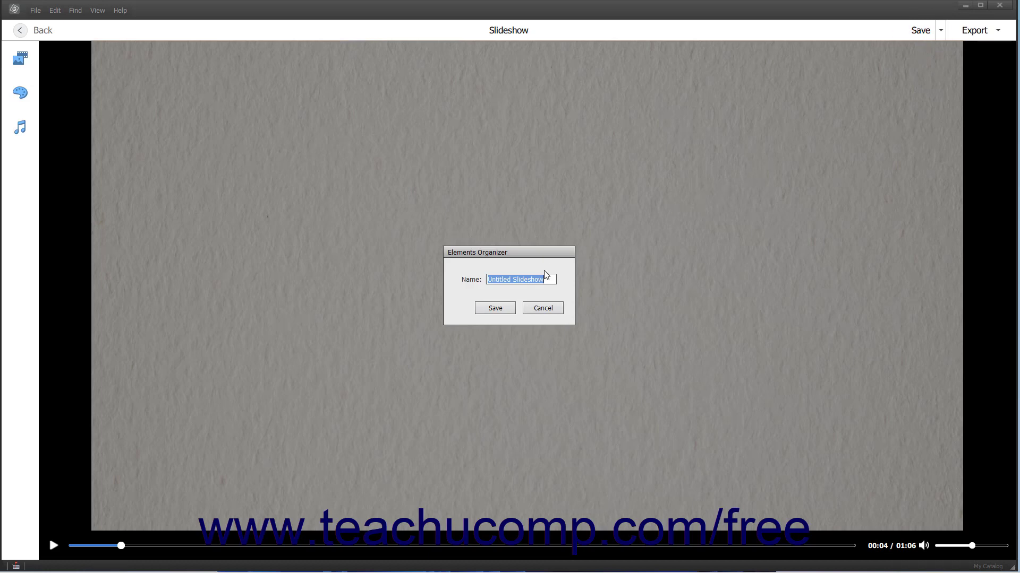
Step: Enter 'Spring2021' as the slideshow name in the save dialog
type("Spring2021")
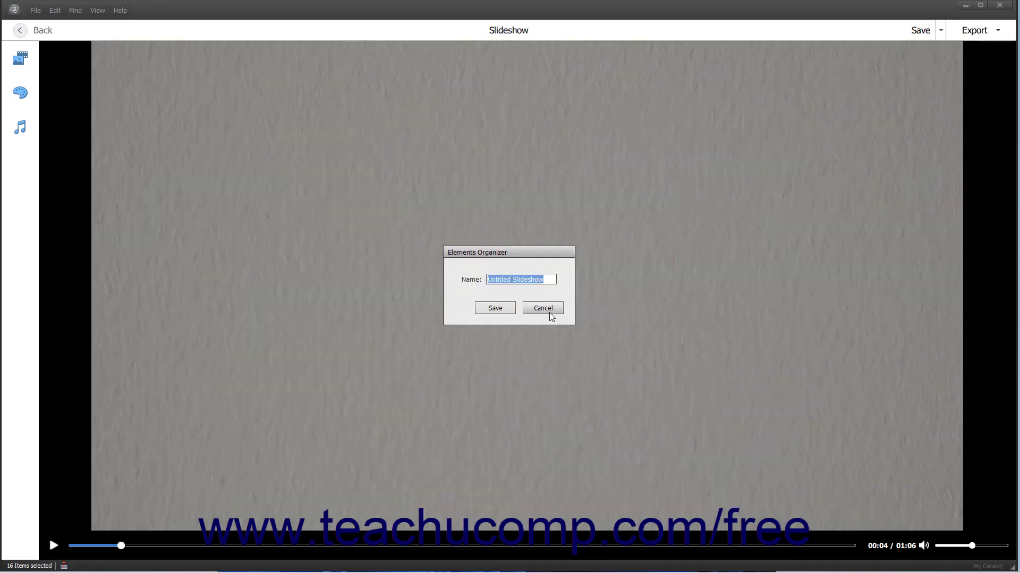
Step: Cancel the naming dialog and choose an export destination for the slideshow video
left_click(998, 30)
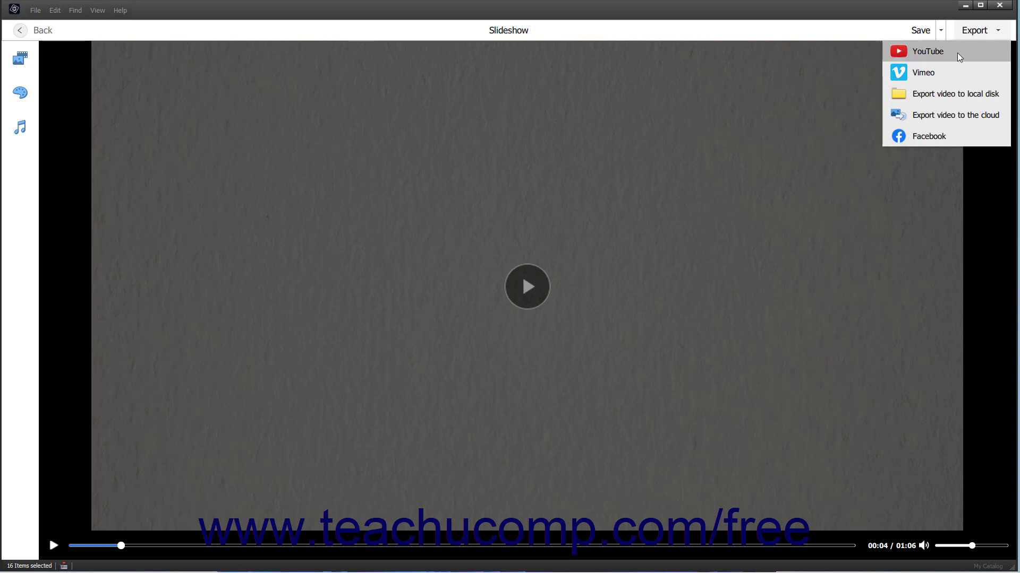
mouse_move(955, 93)
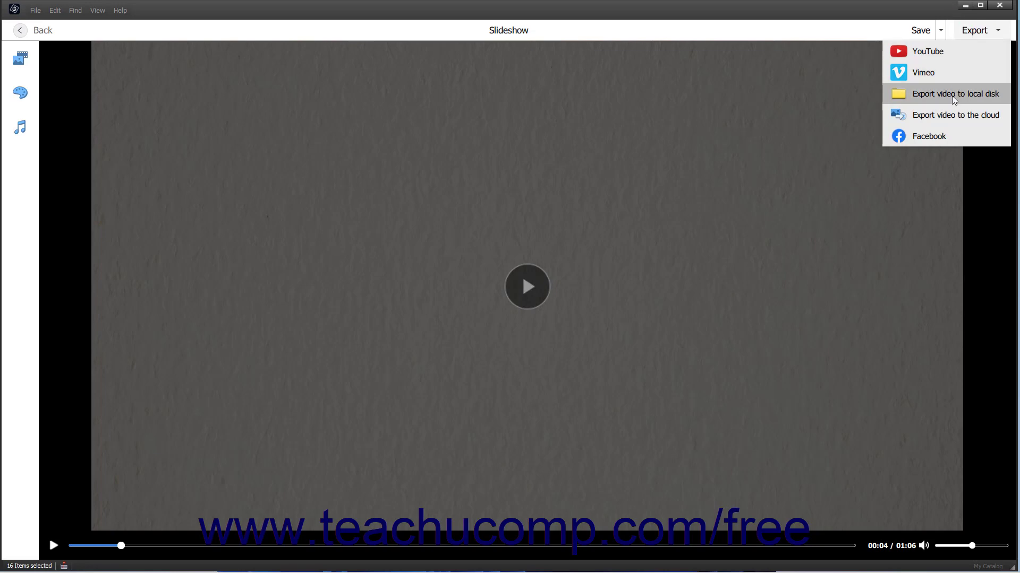
mouse_move(955, 114)
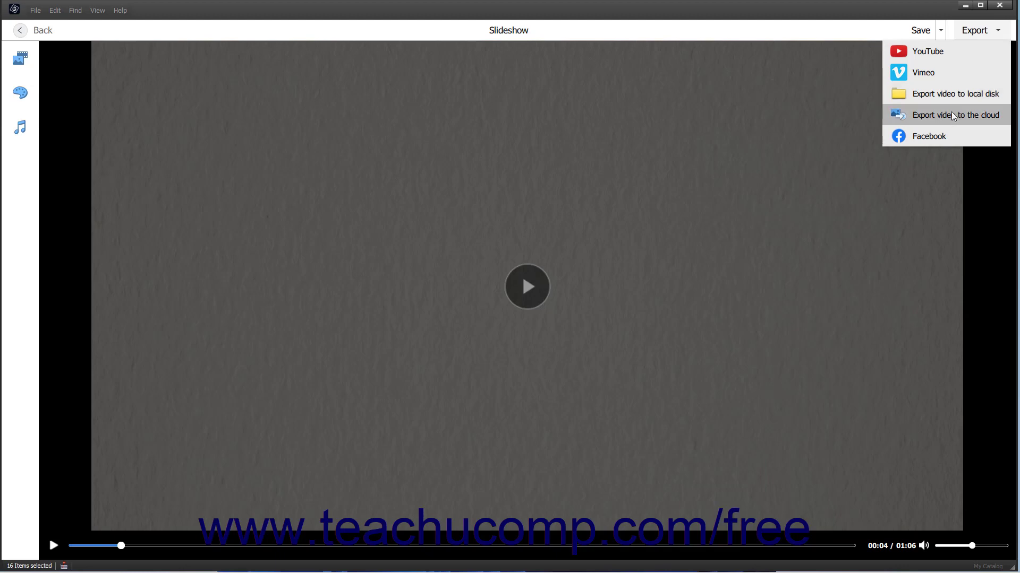
left_click(955, 93)
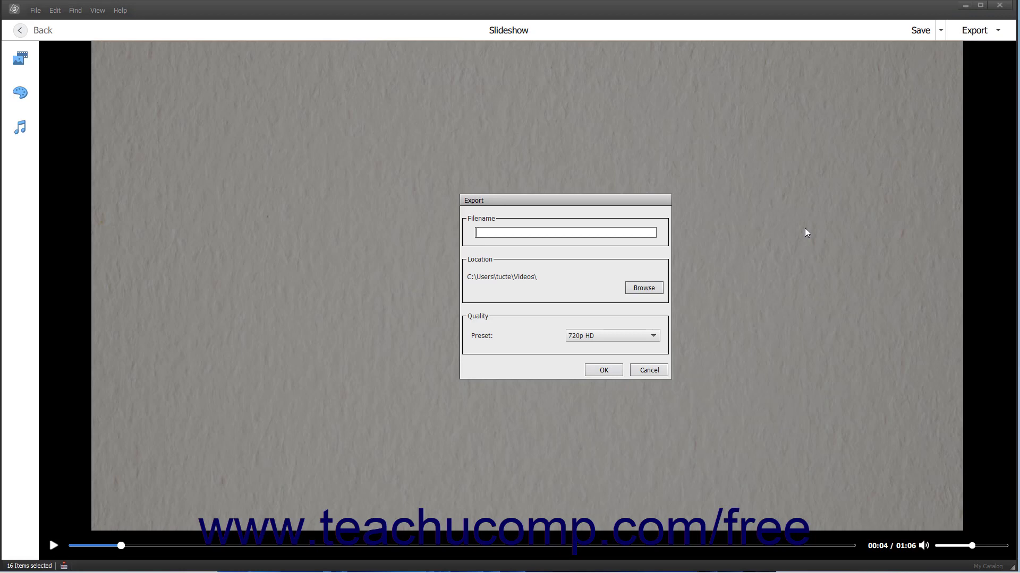
Step: Name the exported video 'MyExportedVideo', keeping the Videos folder and 720p HD preset
left_click(565, 233)
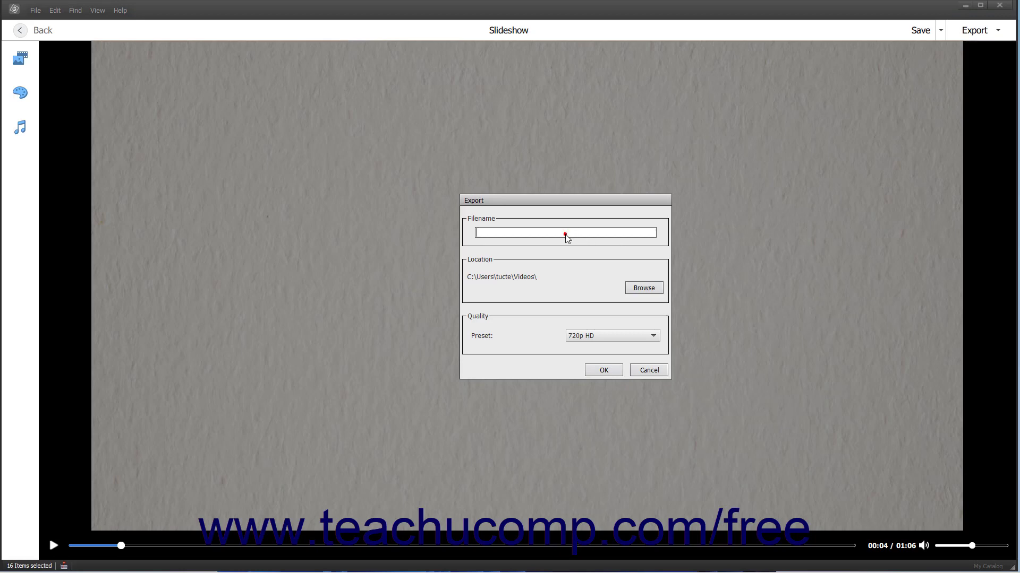
type("MyExportedVideo")
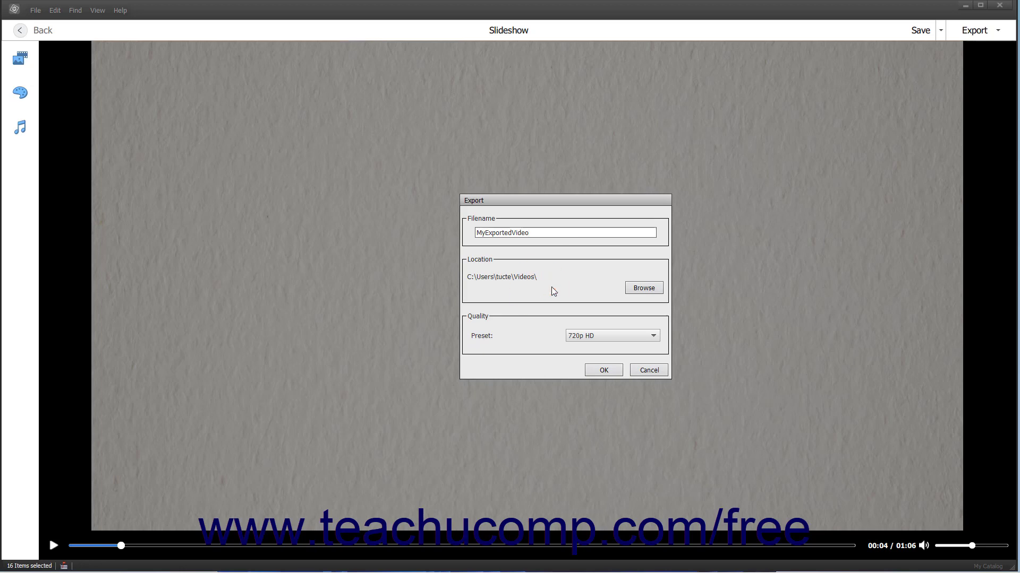
left_click(644, 288)
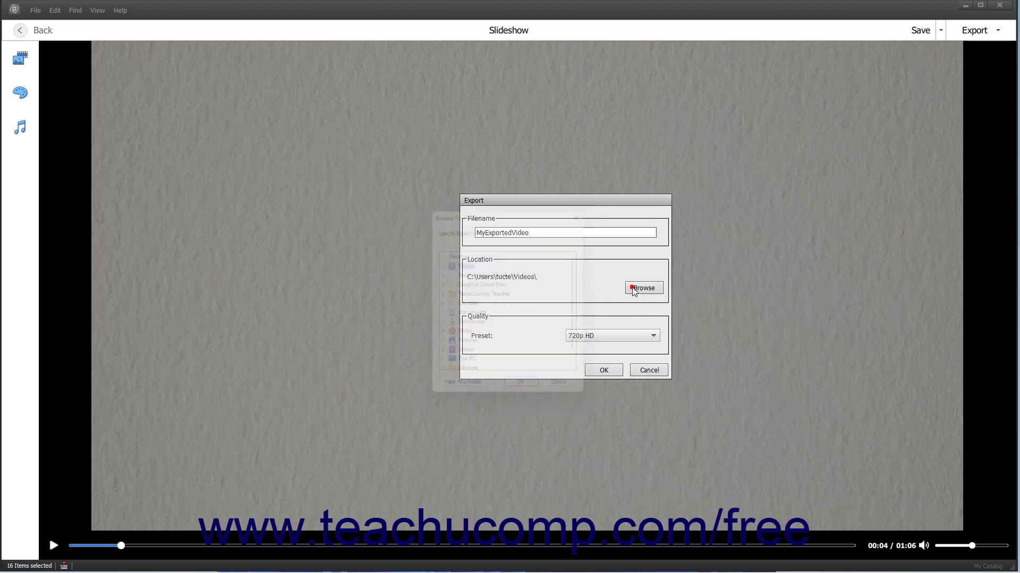
left_click(643, 288)
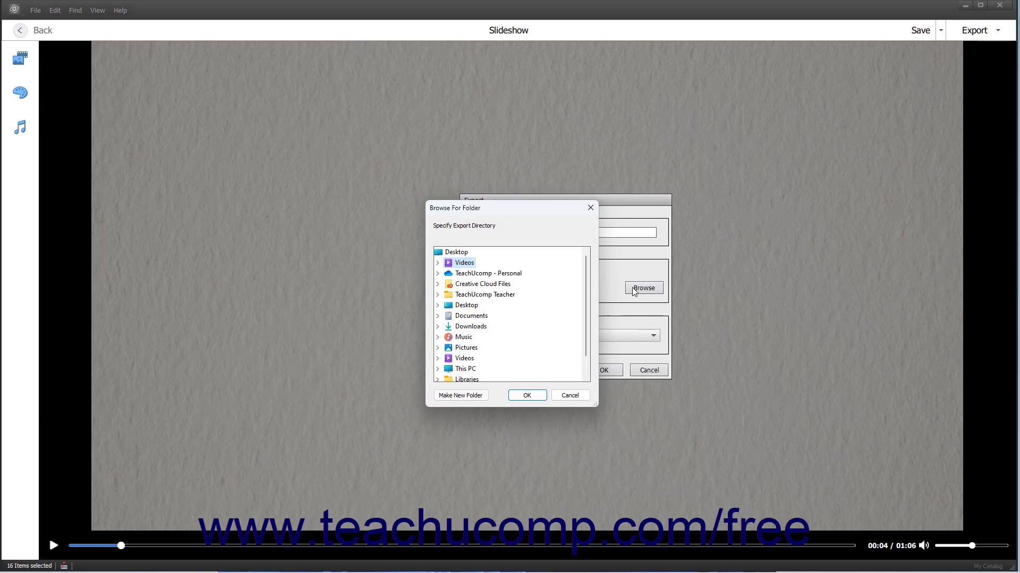
mouse_move(543, 405)
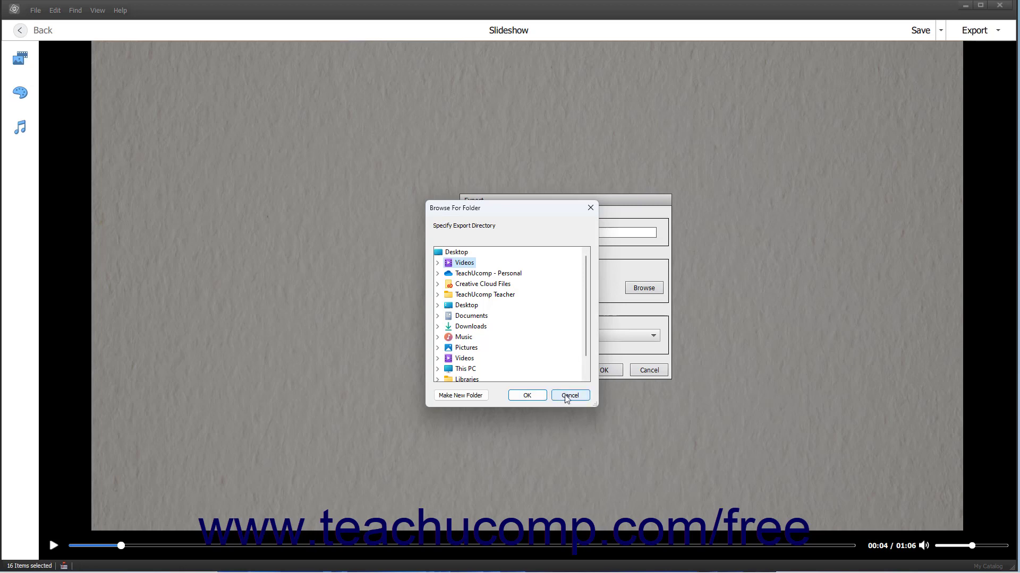
left_click(570, 395)
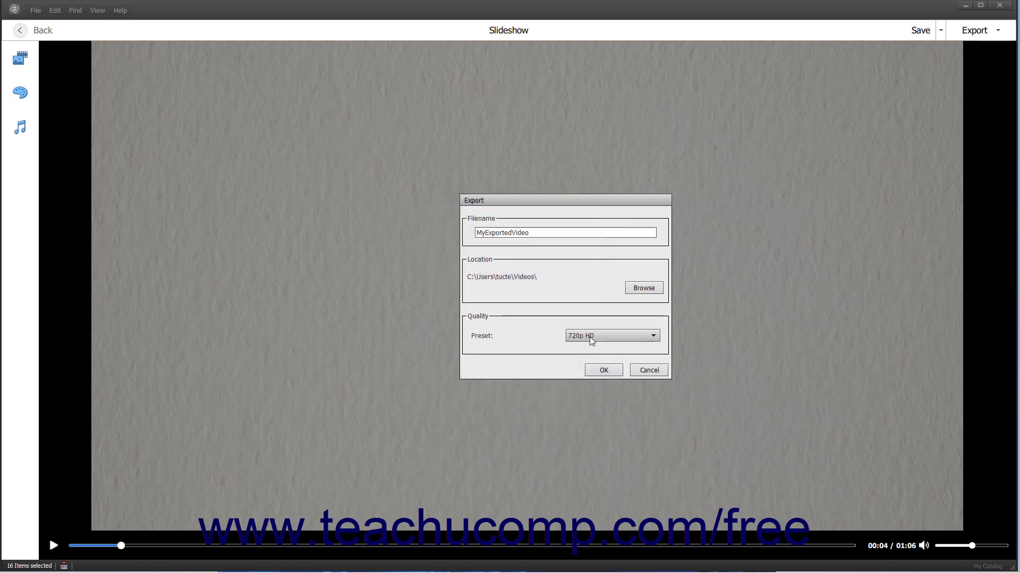
left_click(652, 336)
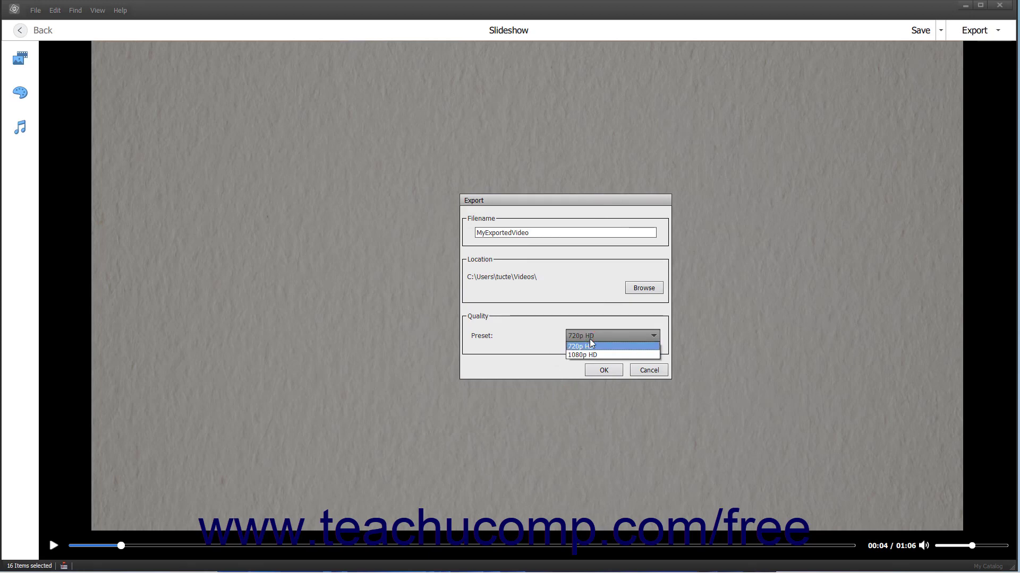
left_click(580, 345)
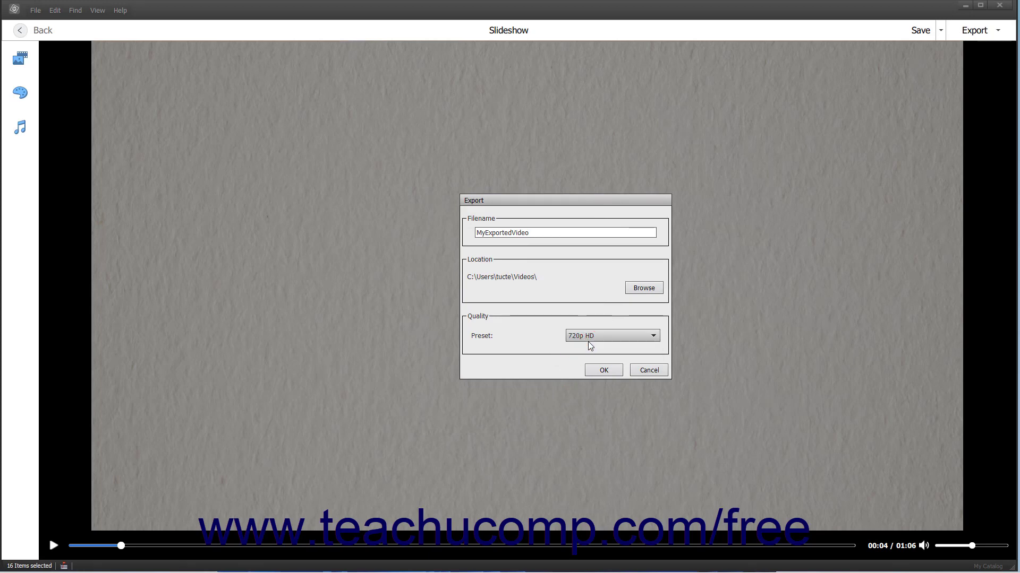